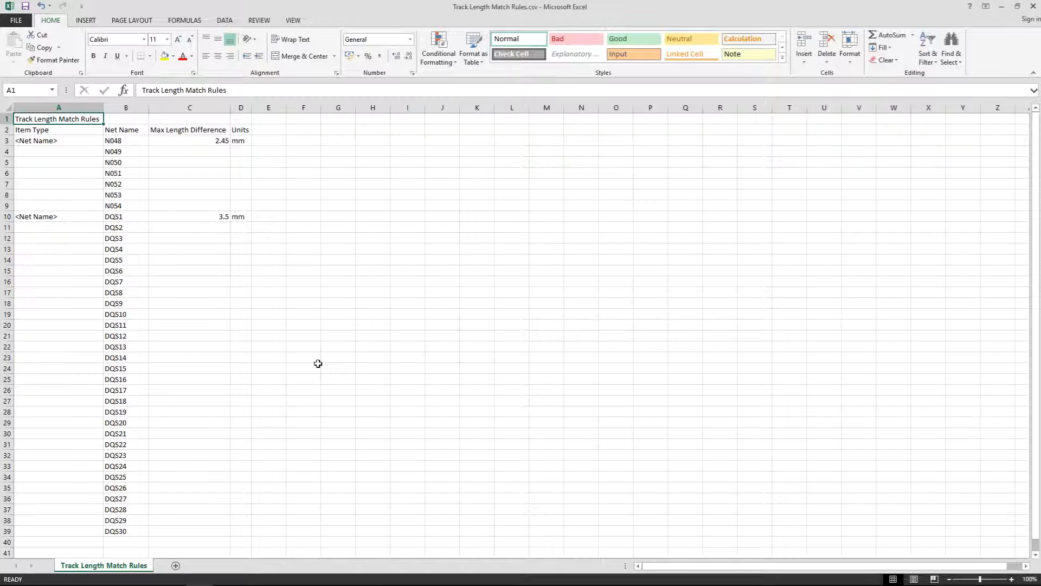
{"action": "mouse_move", "coordinate": [270, 276]}
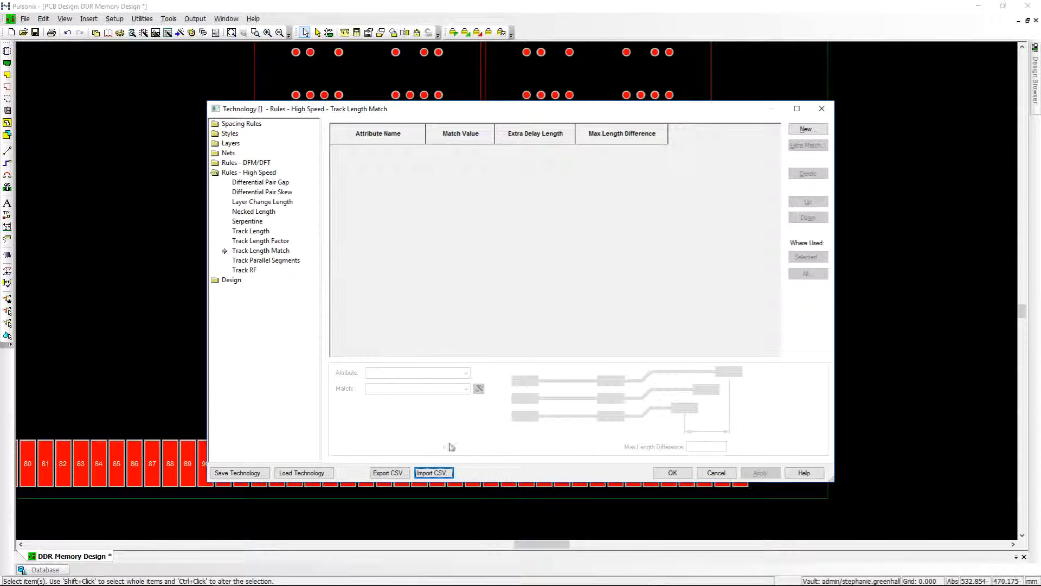
Start a CSV import and choose the Track Length Match Rules.csv file.
{"action": "left_click", "coordinate": [433, 473]}
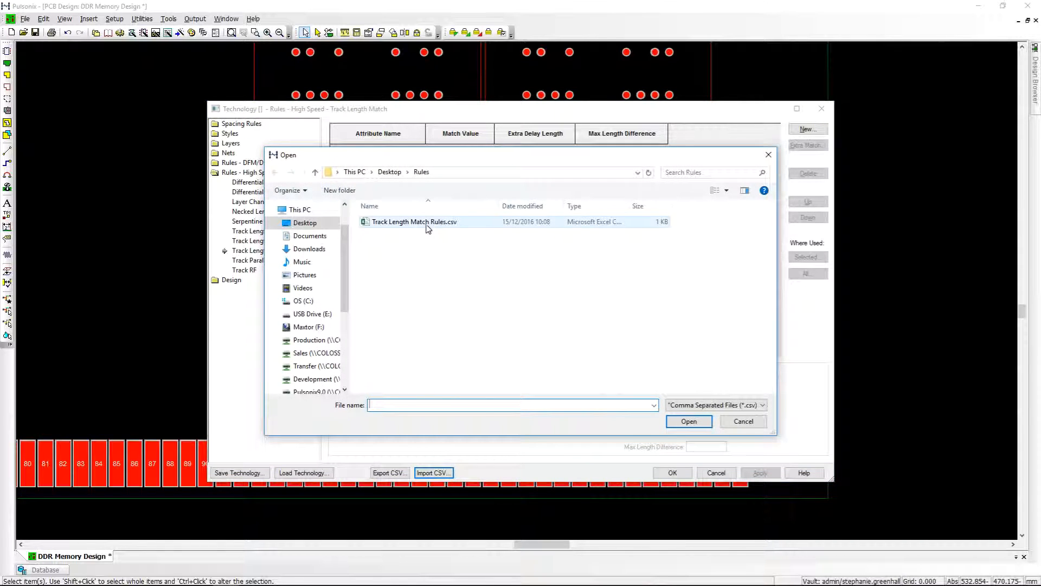
{"action": "left_click", "coordinate": [688, 421]}
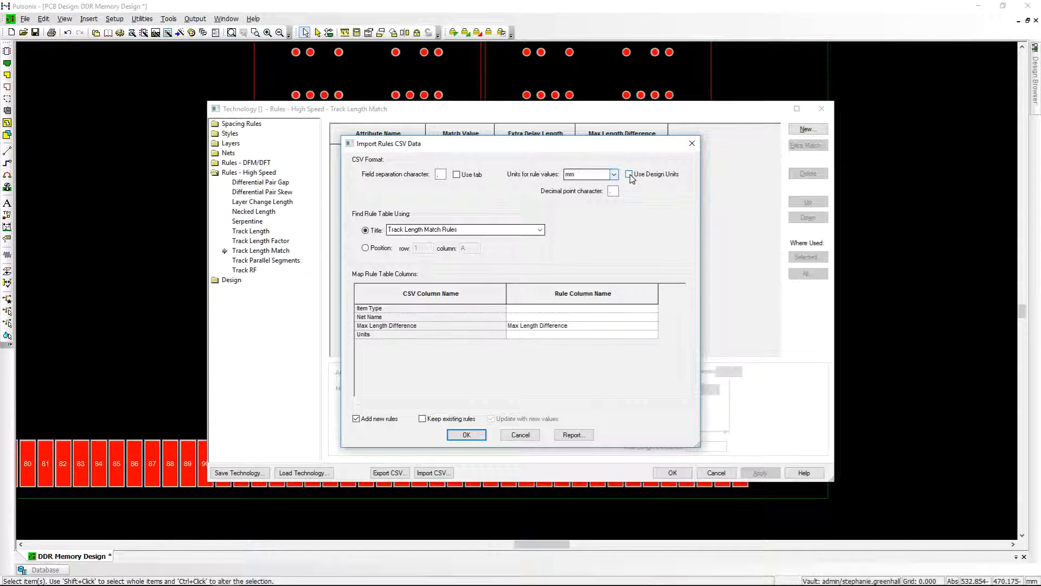
Tick Use Design Units in Import Rules CSV Data and select the Item Type mapping row.
{"action": "left_click", "coordinate": [628, 174]}
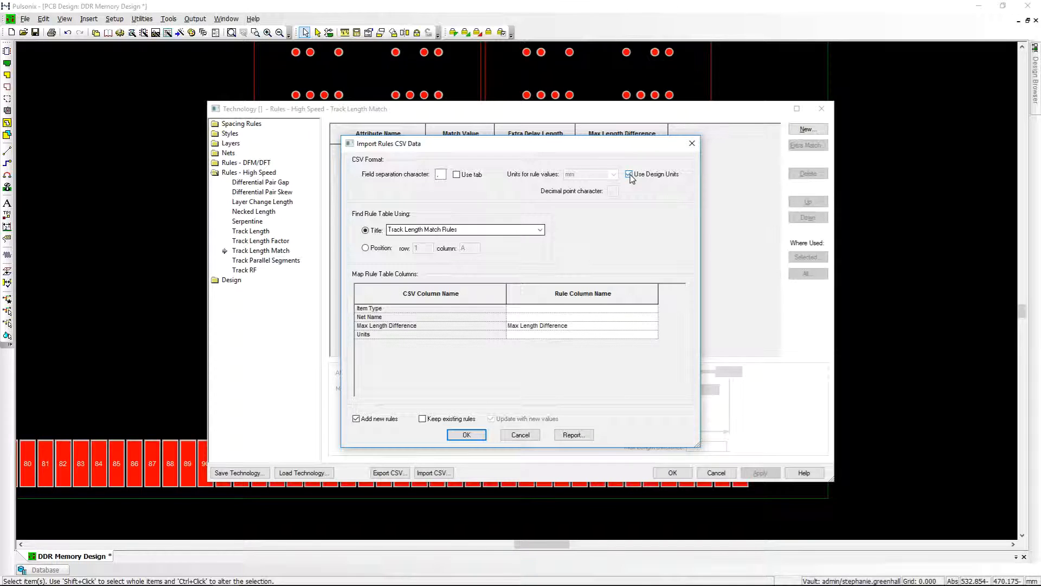
{"action": "left_click", "coordinate": [628, 174]}
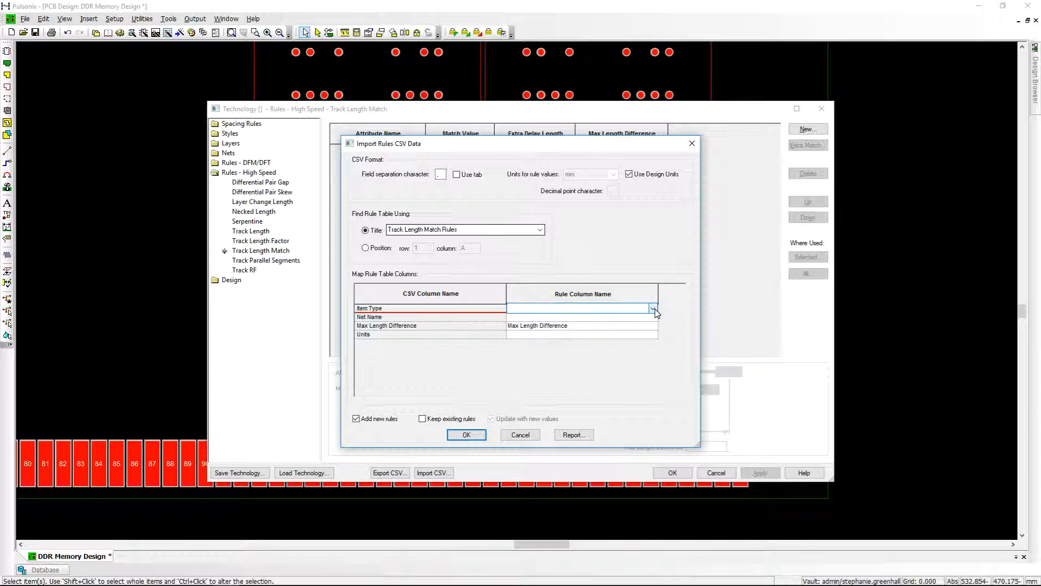
Map Item Type to Attribute Name and Net Name to Match Value, then import.
{"action": "left_click", "coordinate": [652, 308]}
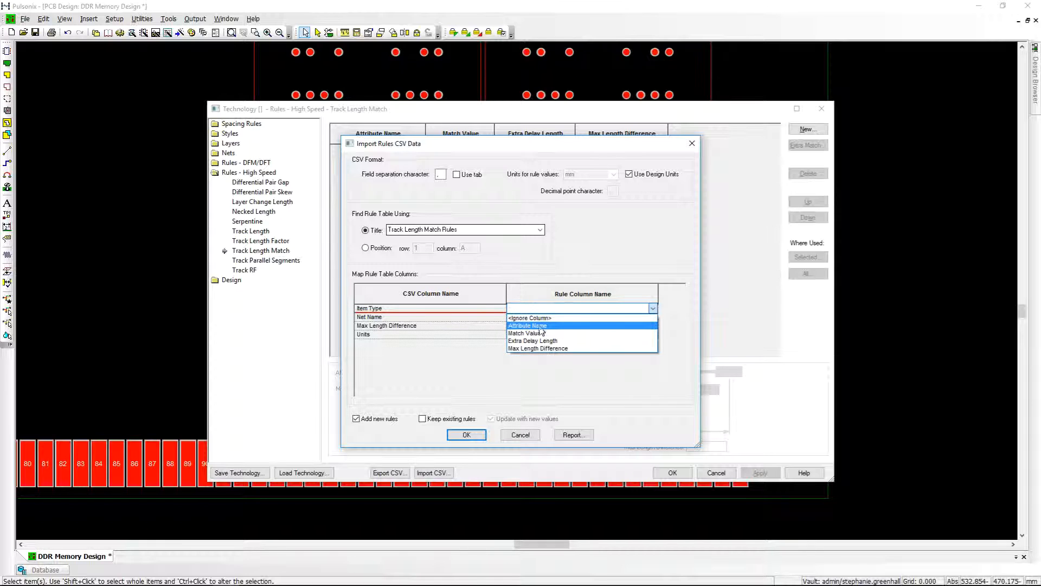
{"action": "left_click", "coordinate": [527, 325]}
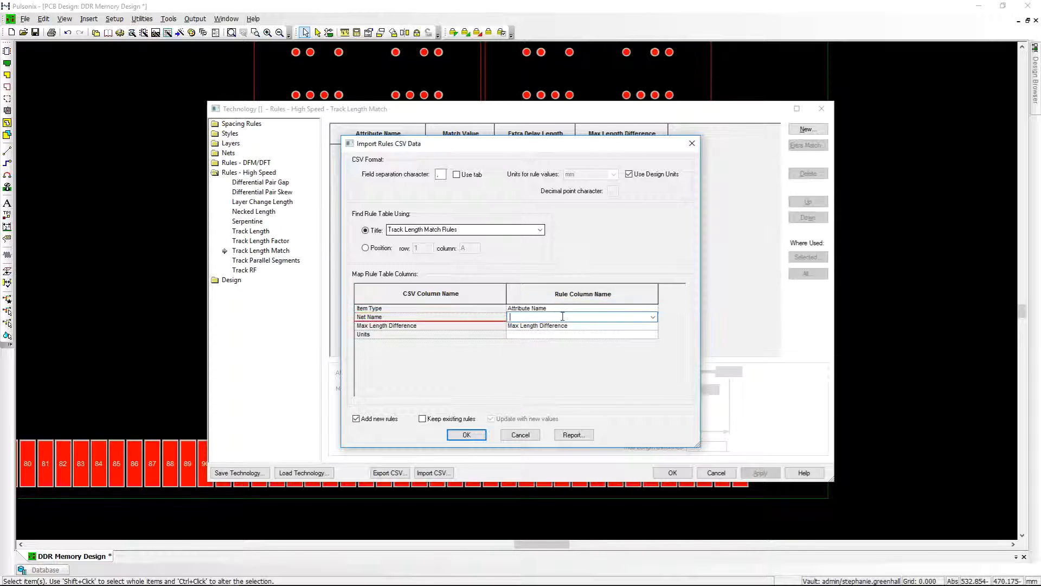
{"action": "left_click", "coordinate": [652, 317]}
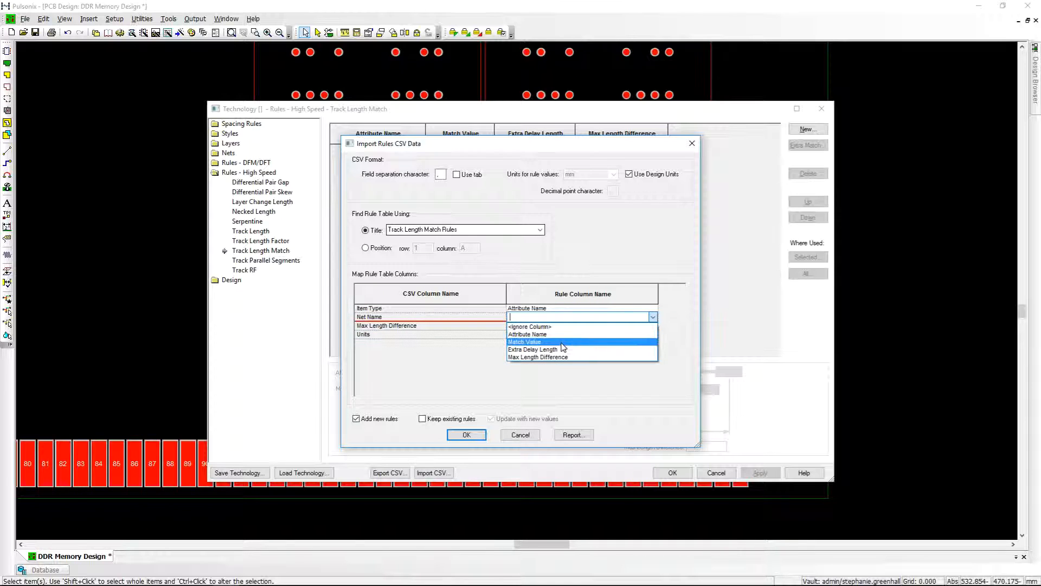
{"action": "left_click", "coordinate": [524, 341]}
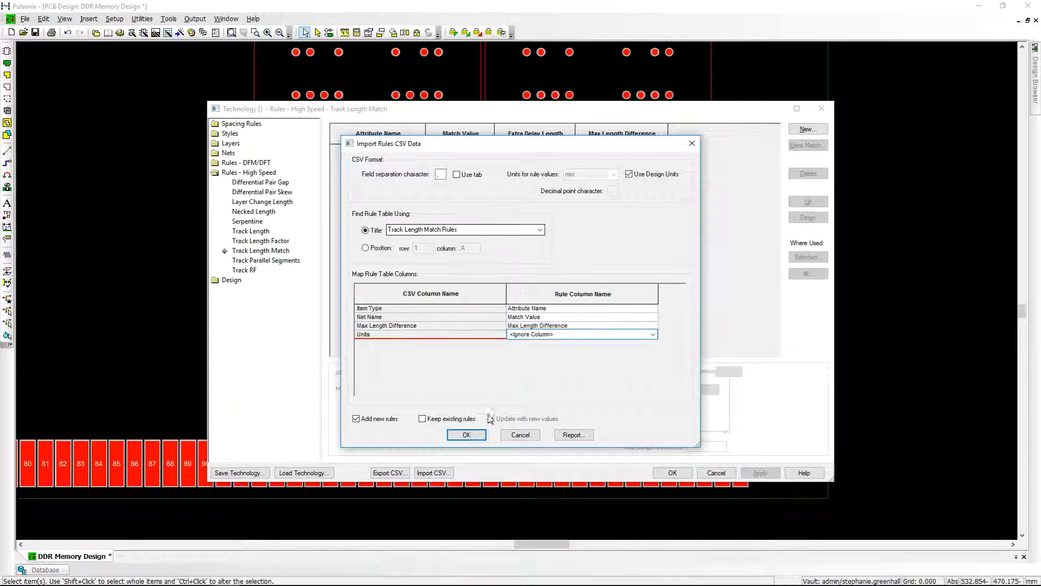
{"action": "left_click", "coordinate": [467, 434]}
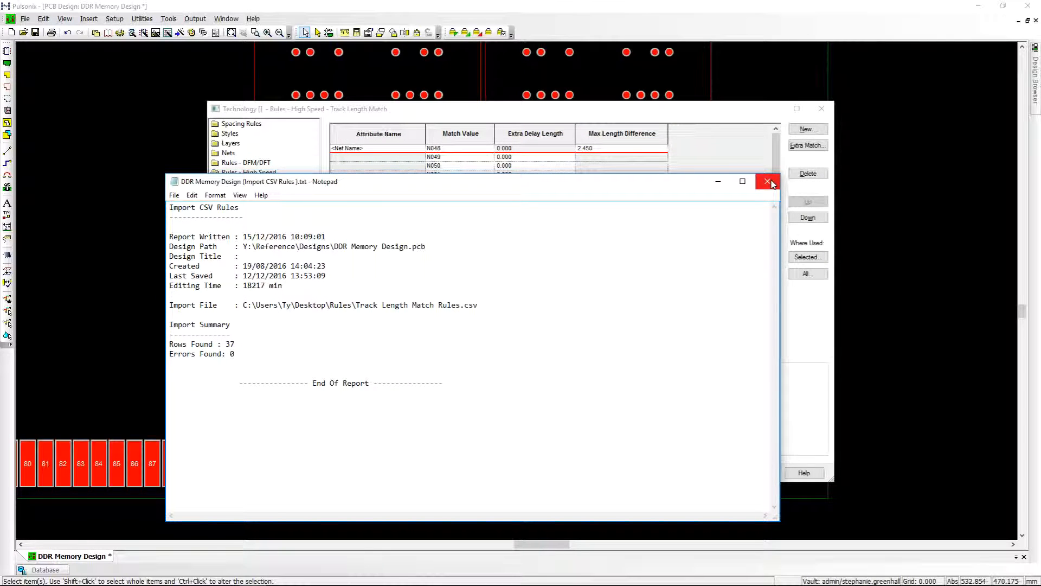
Close the Notepad import report and scroll through the imported length match rules.
{"action": "left_click", "coordinate": [769, 181]}
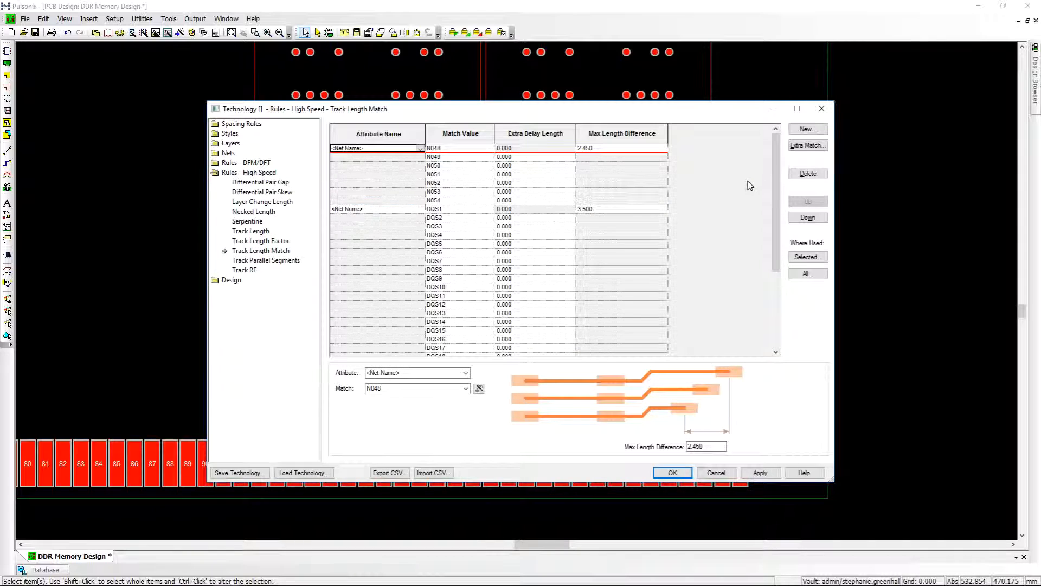
{"action": "scroll", "scroll_direction": "down", "scroll_amount": 3}
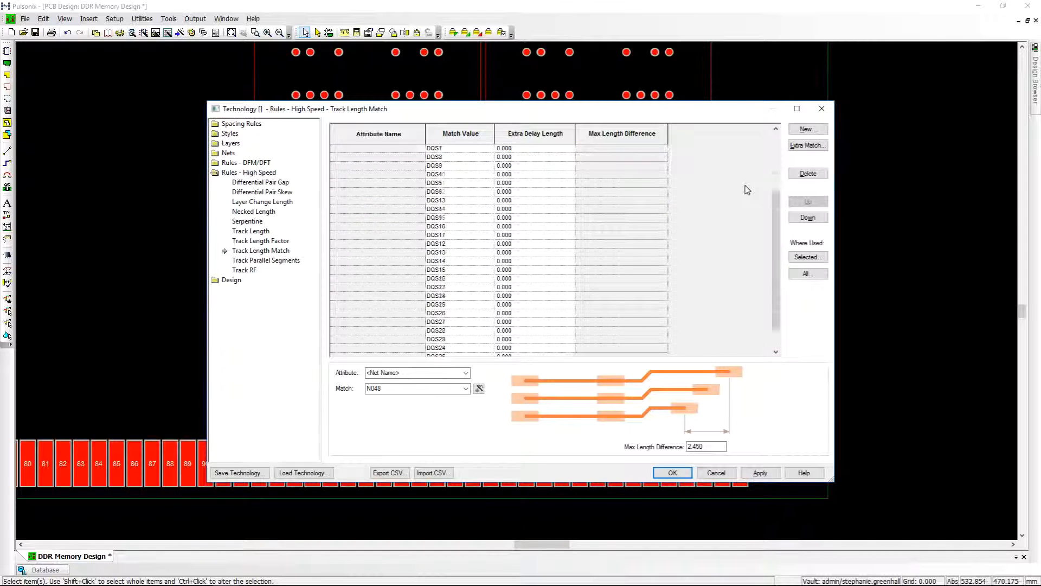